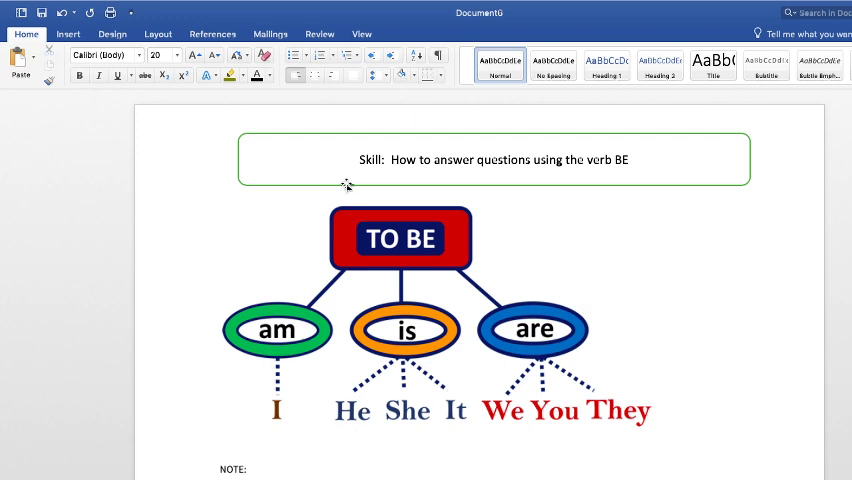
mouse_move(436, 176)
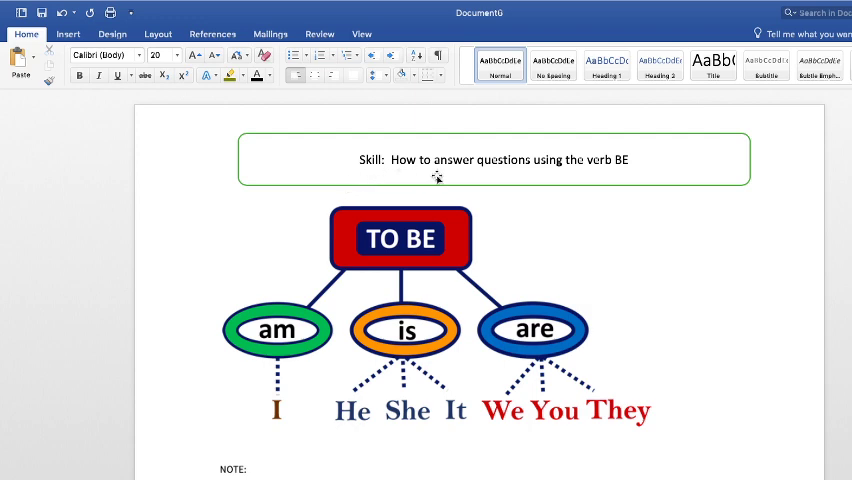
mouse_move(562, 172)
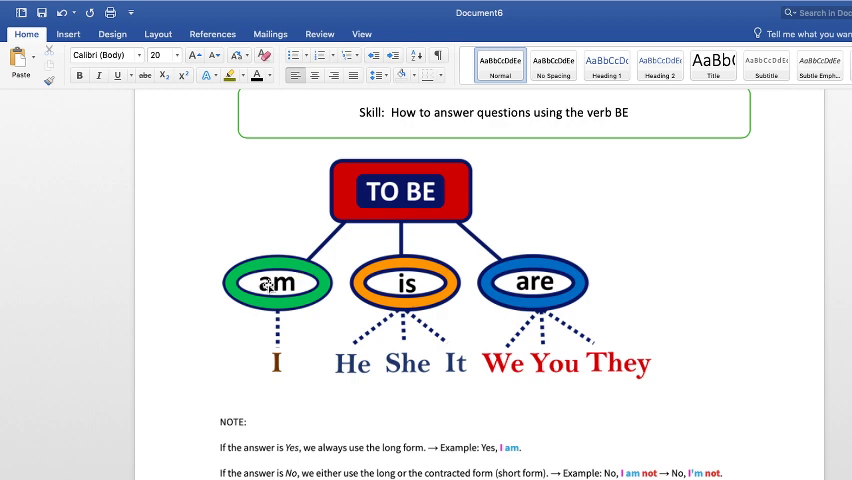
mouse_move(388, 282)
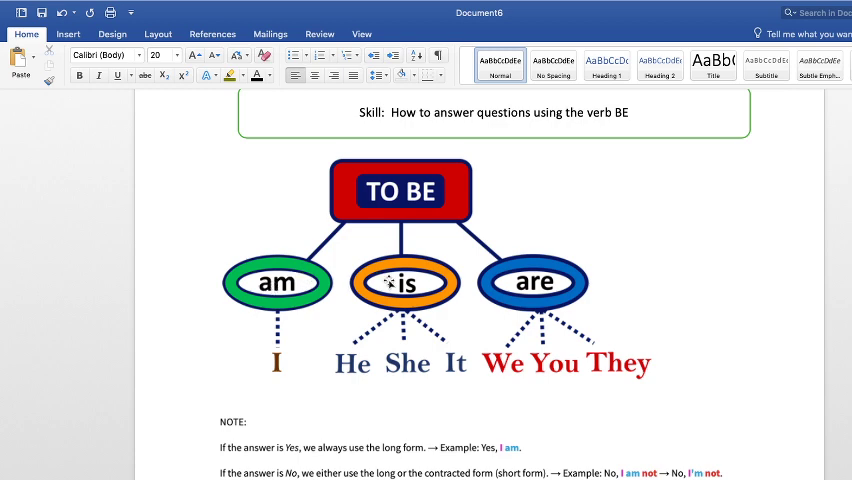
mouse_move(514, 284)
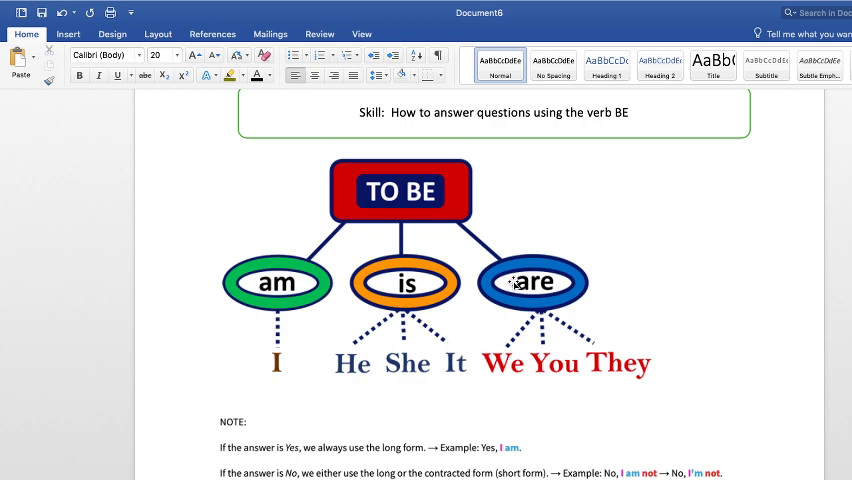
mouse_move(314, 284)
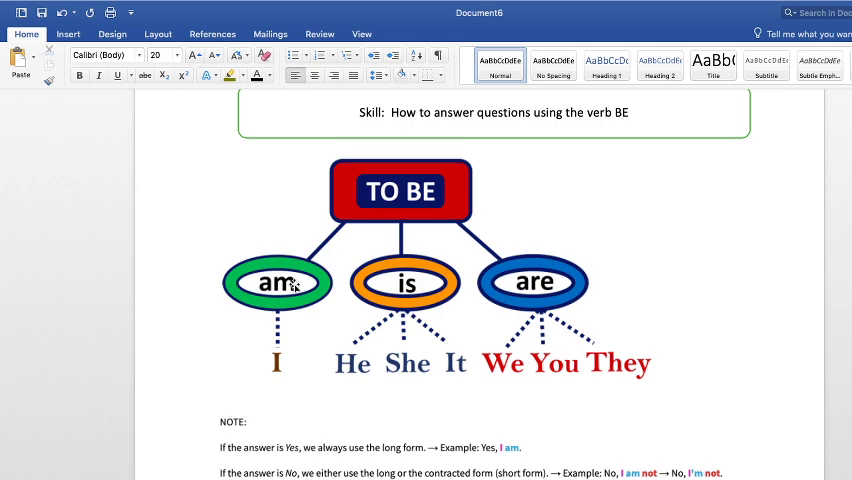
mouse_move(410, 290)
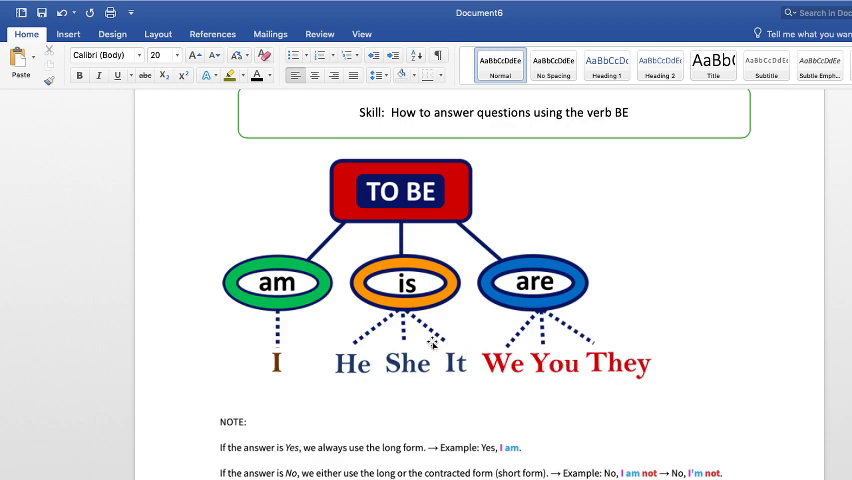
mouse_move(646, 400)
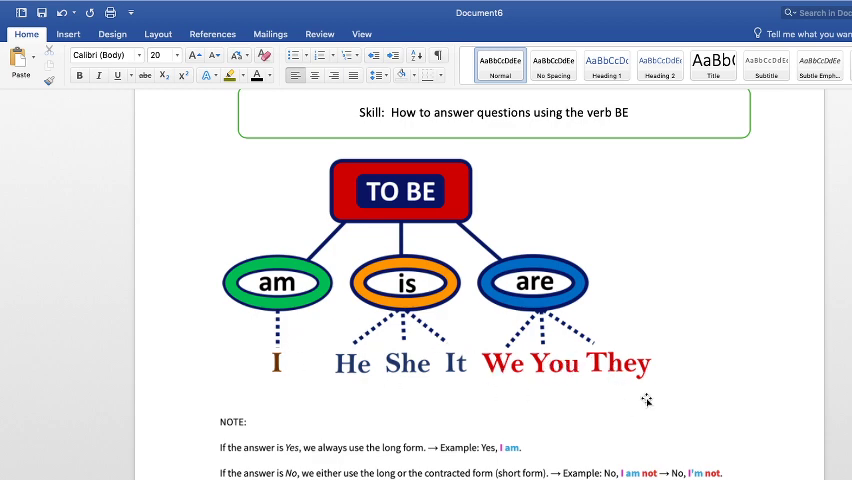
Point out 'am' and the contraction 'I'm' in the answers to the first question
scroll("down", 3)
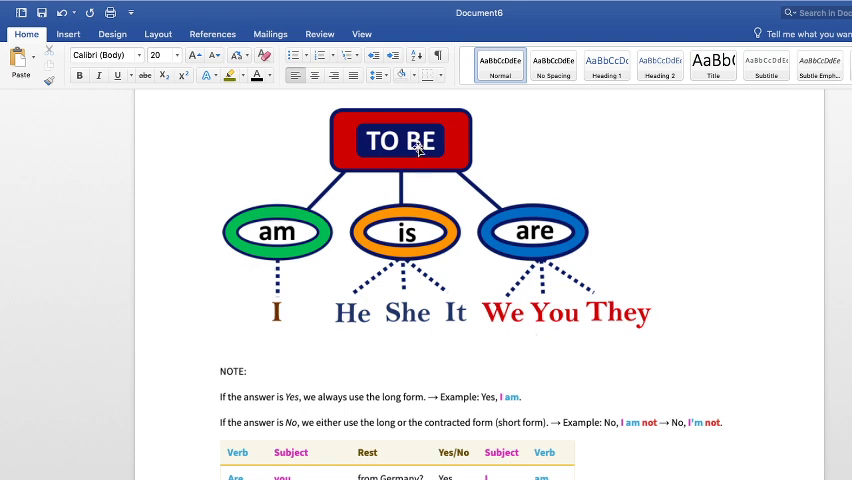
scroll("down", 3)
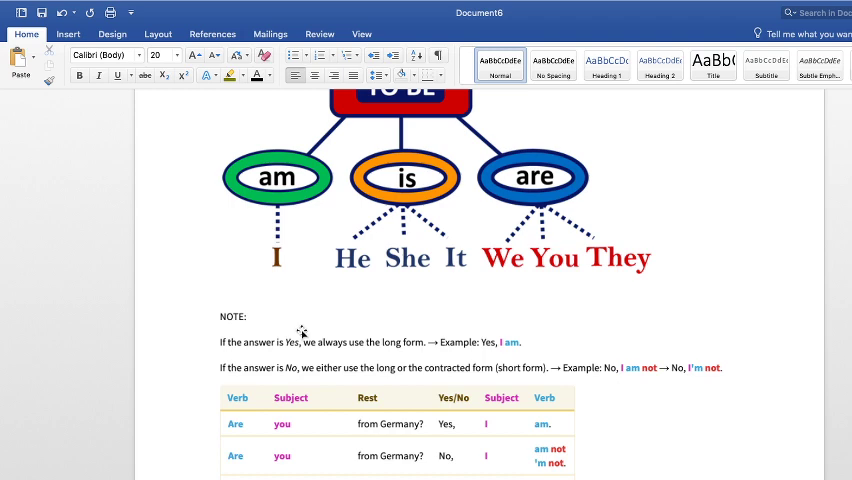
mouse_move(226, 346)
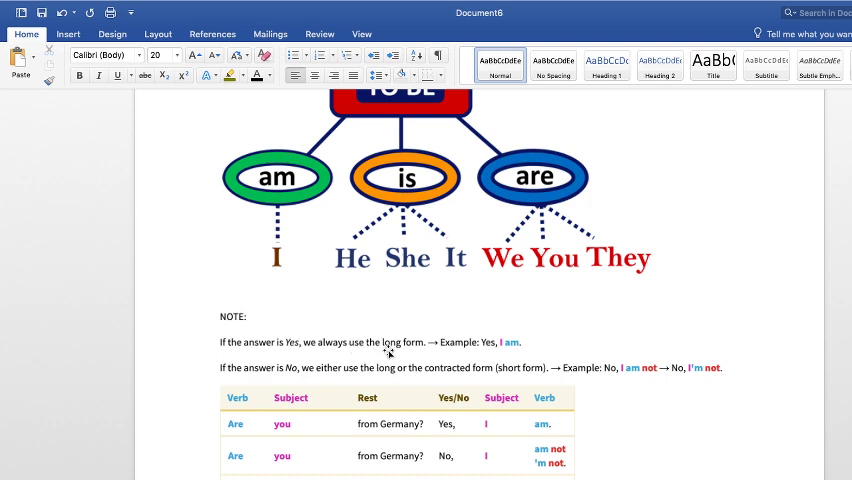
mouse_move(458, 348)
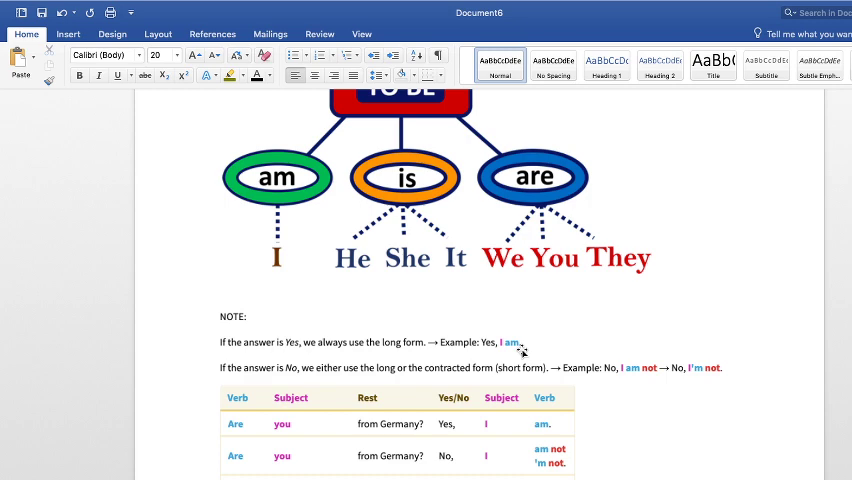
scroll("down", 3)
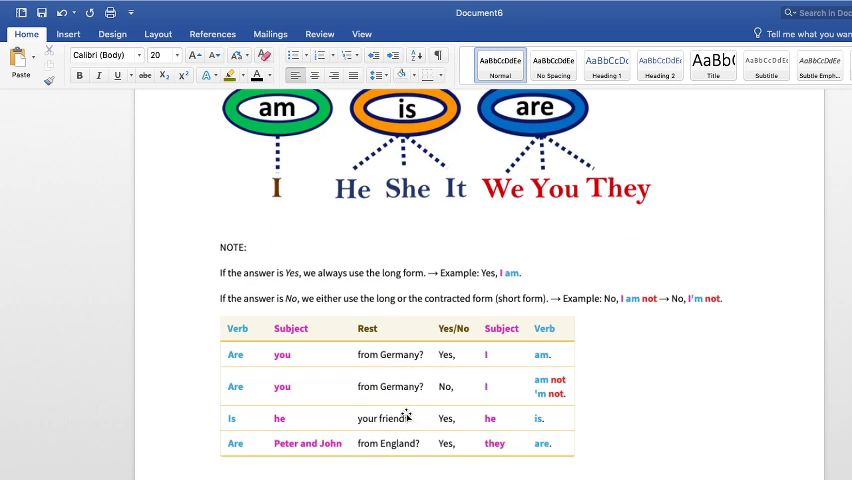
scroll("down", 3)
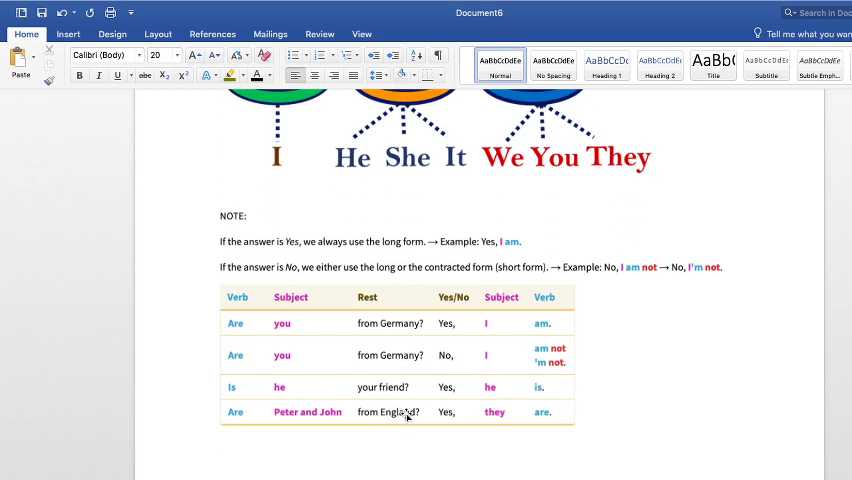
mouse_move(292, 270)
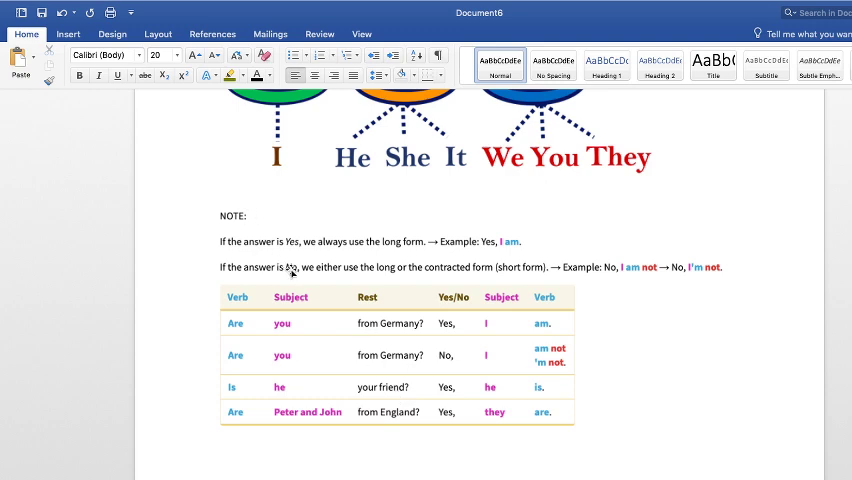
mouse_move(592, 258)
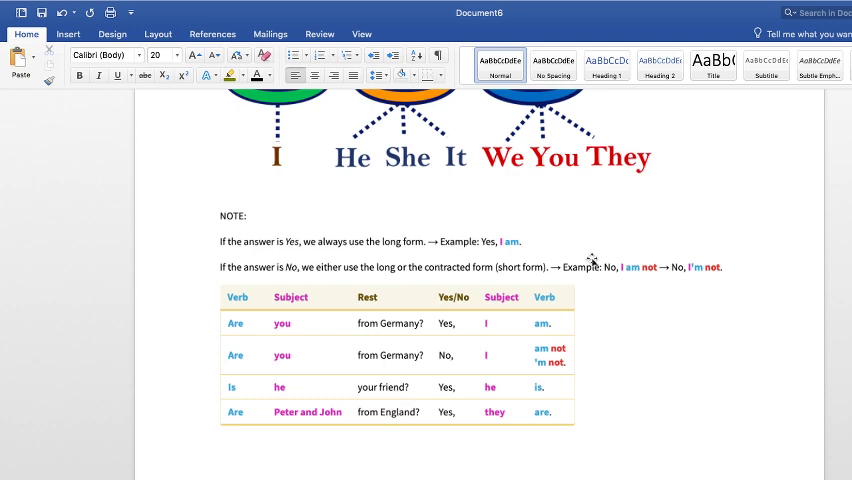
mouse_move(642, 280)
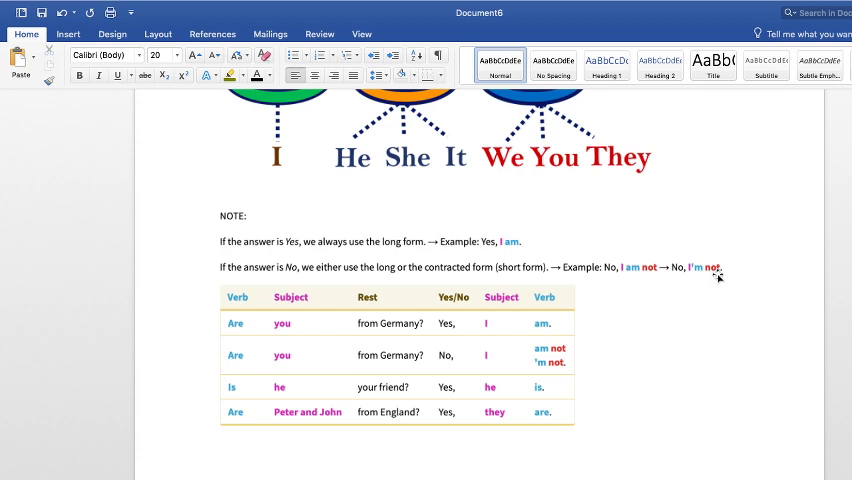
mouse_move(630, 286)
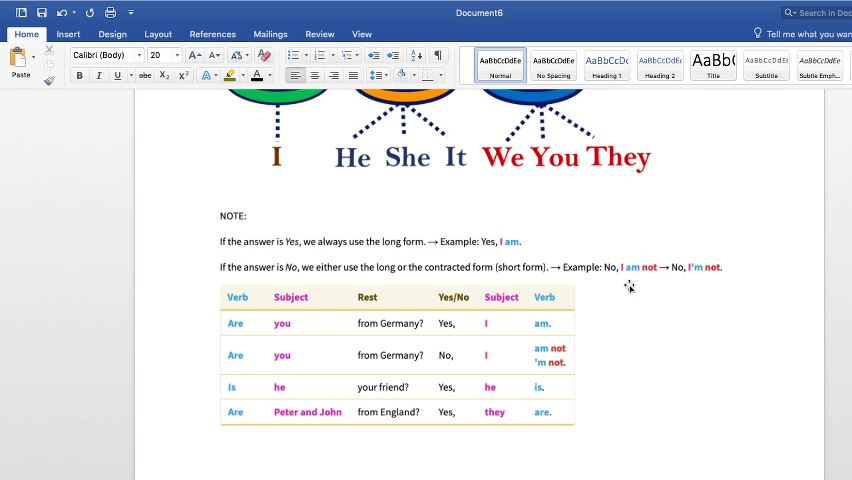
mouse_move(270, 304)
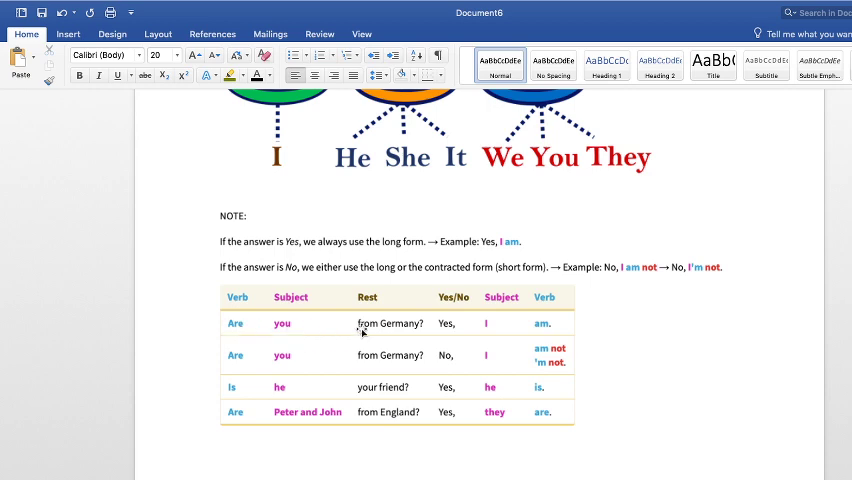
mouse_move(422, 332)
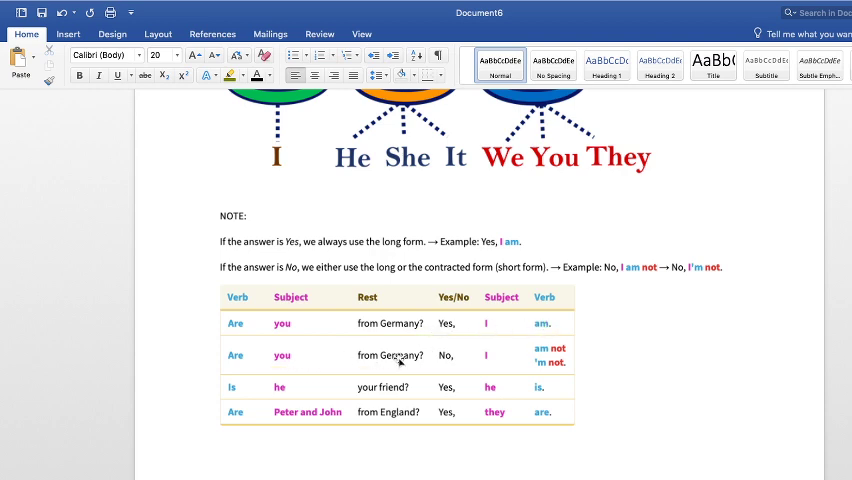
mouse_move(464, 376)
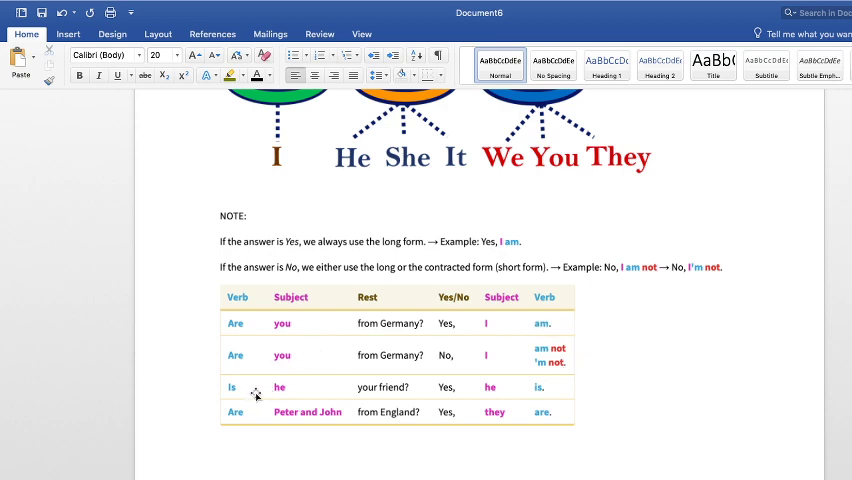
mouse_move(388, 392)
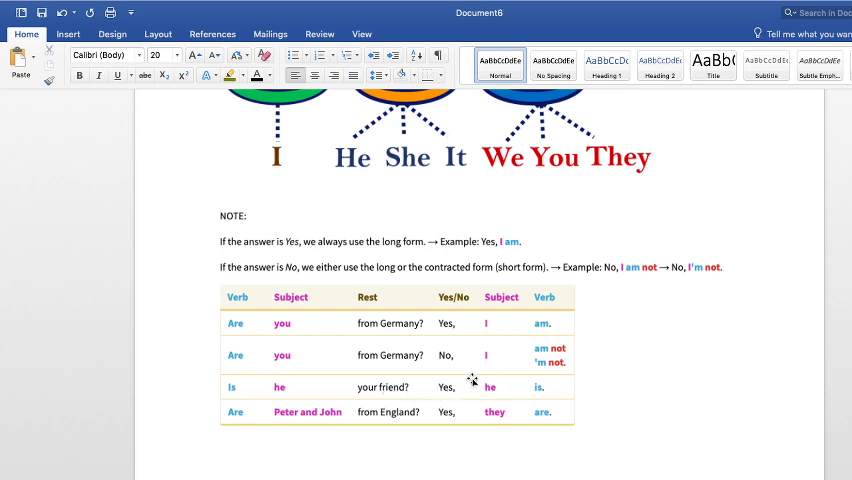
mouse_move(320, 364)
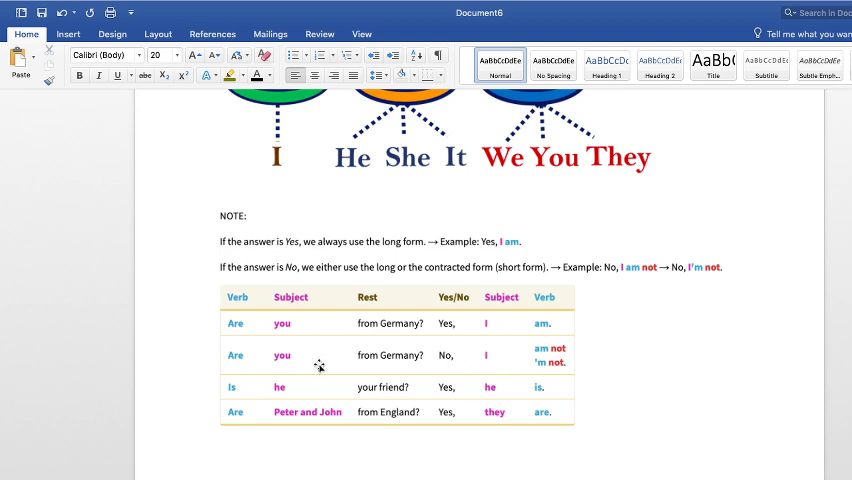
mouse_move(276, 388)
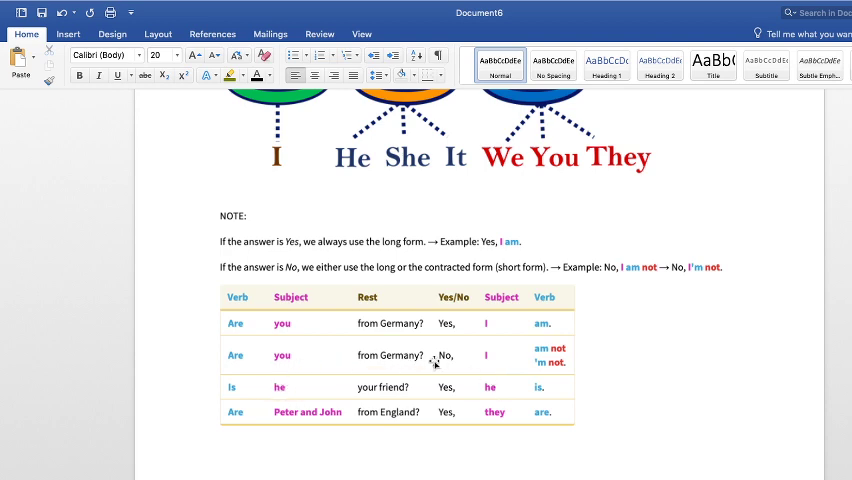
mouse_move(480, 370)
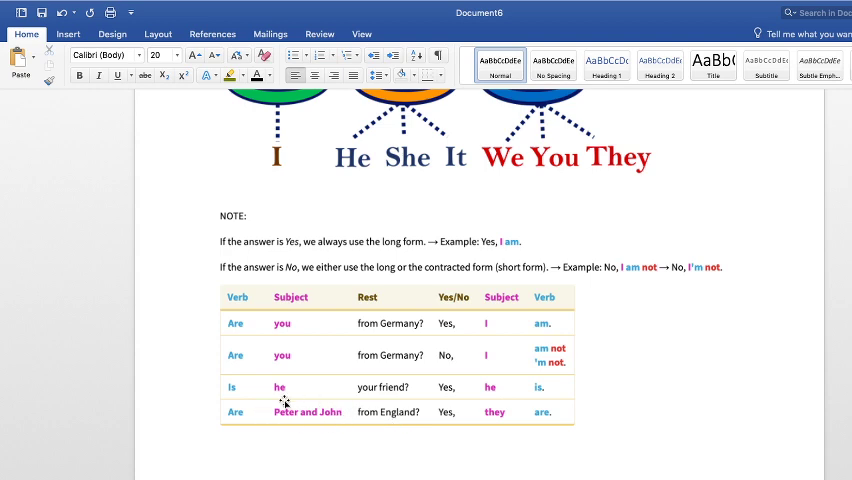
mouse_move(478, 396)
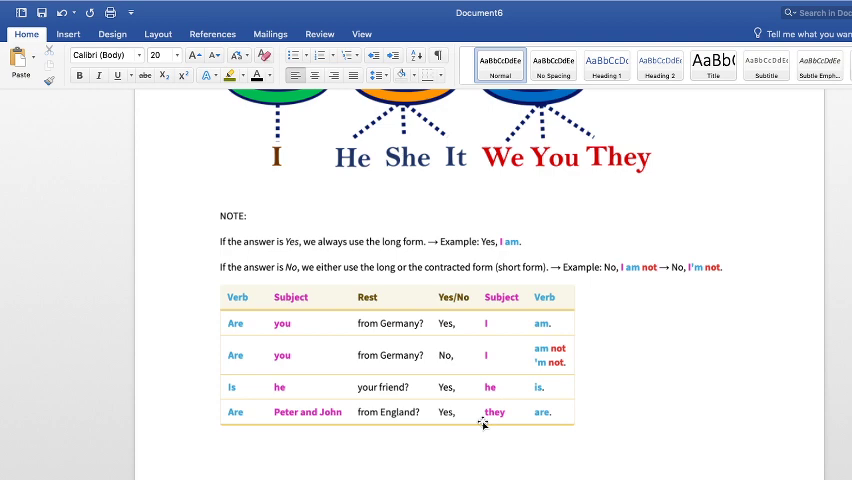
mouse_move(524, 408)
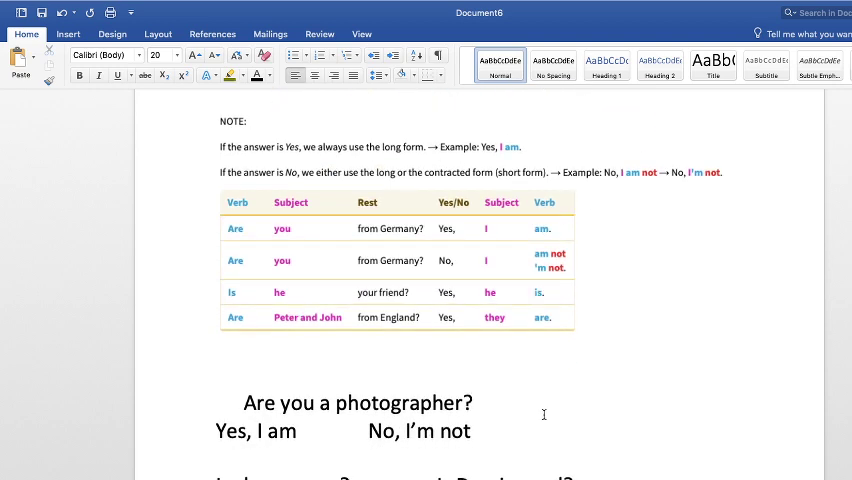
scroll("down", 3)
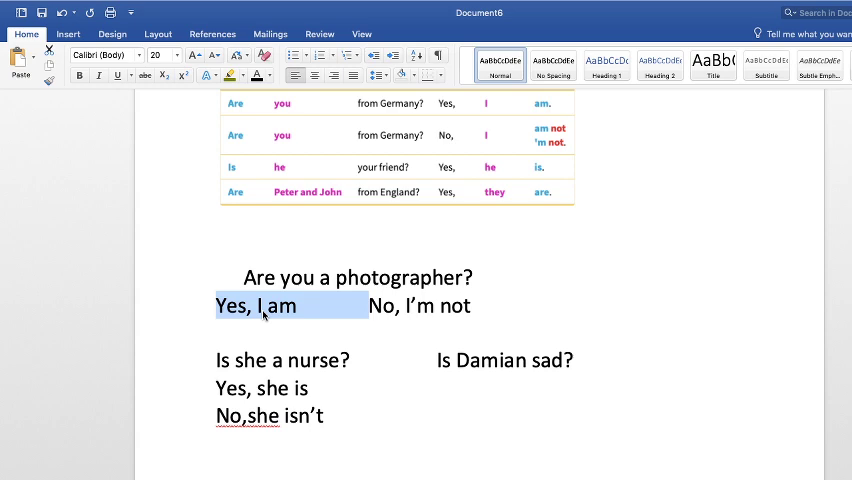
left_click(270, 306)
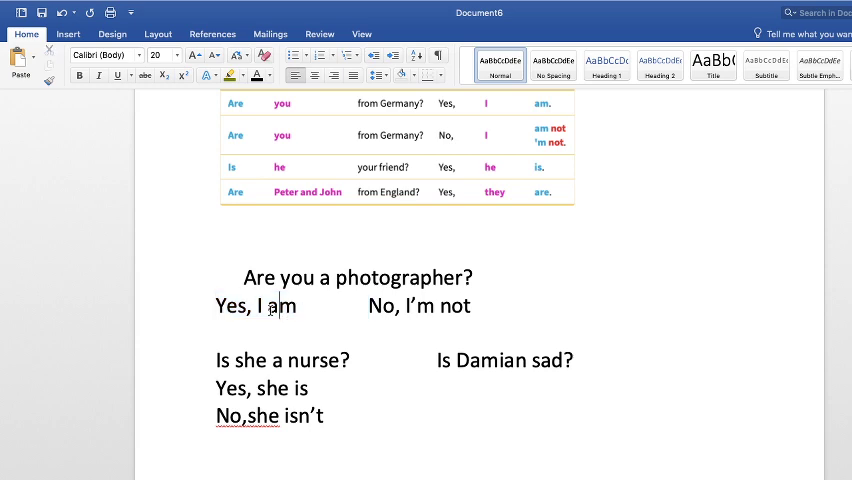
double_click(284, 306)
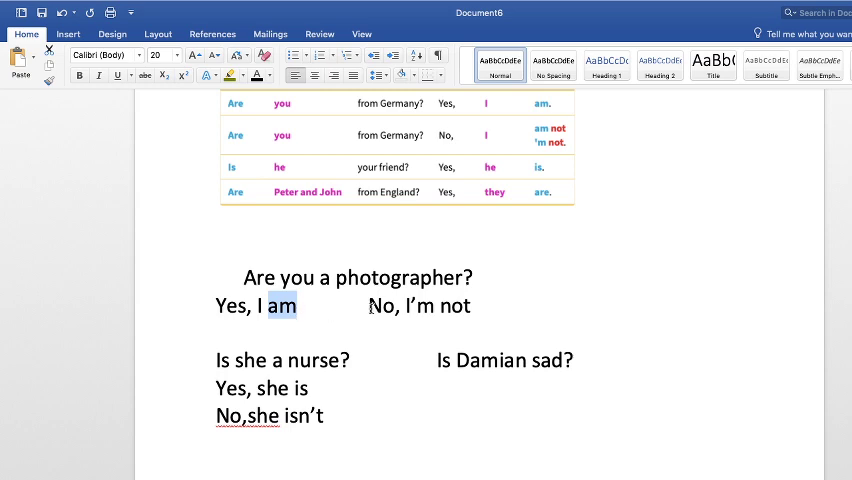
double_click(380, 306)
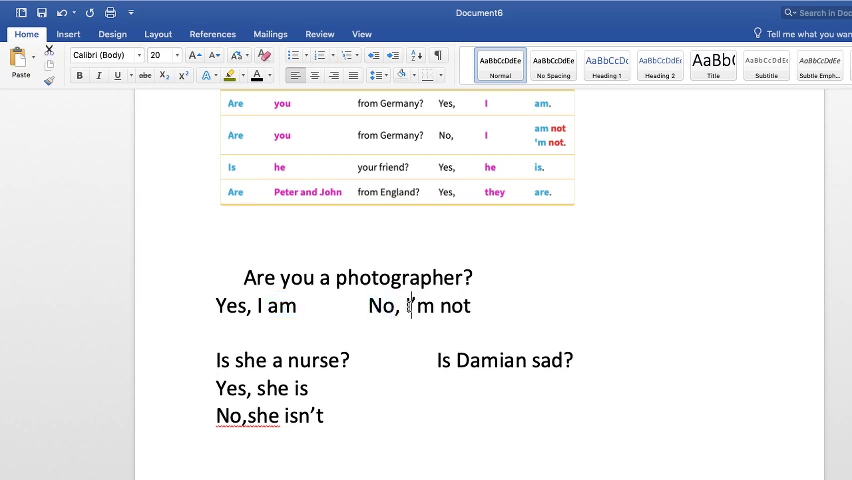
double_click(420, 306)
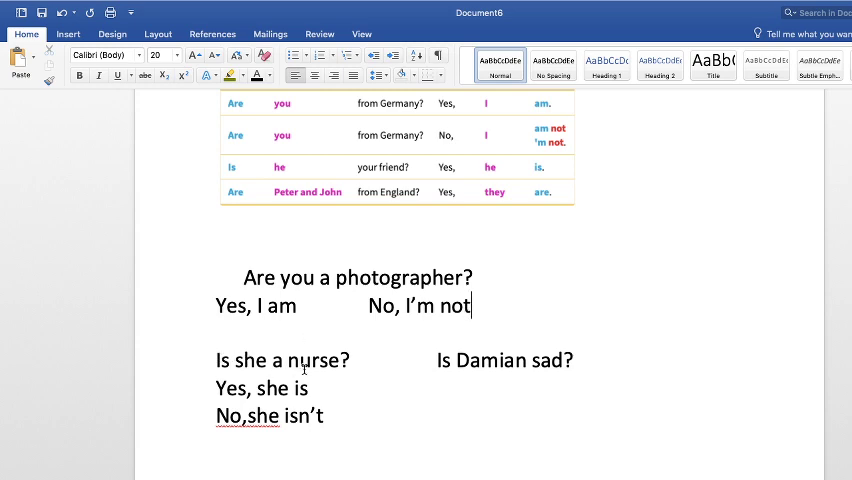
Point out 'she' in the question 'Is she a nurse?' and its answer 'Yes, she is'
double_click(248, 360)
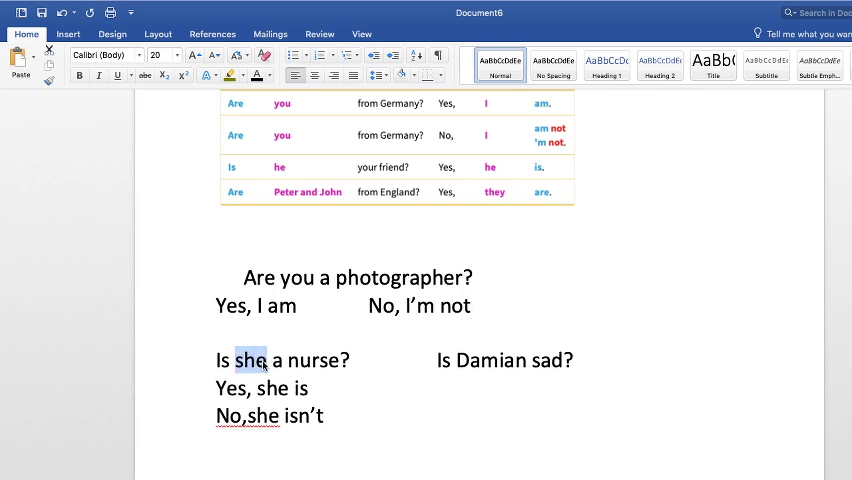
mouse_move(256, 368)
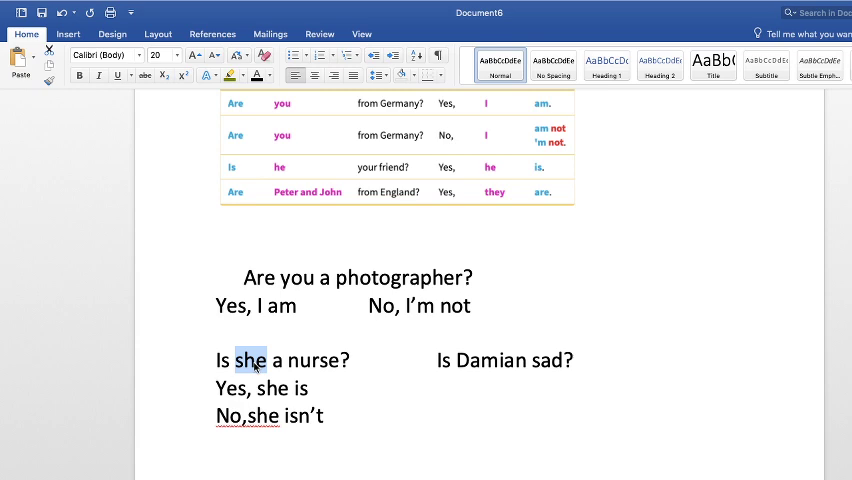
mouse_move(328, 368)
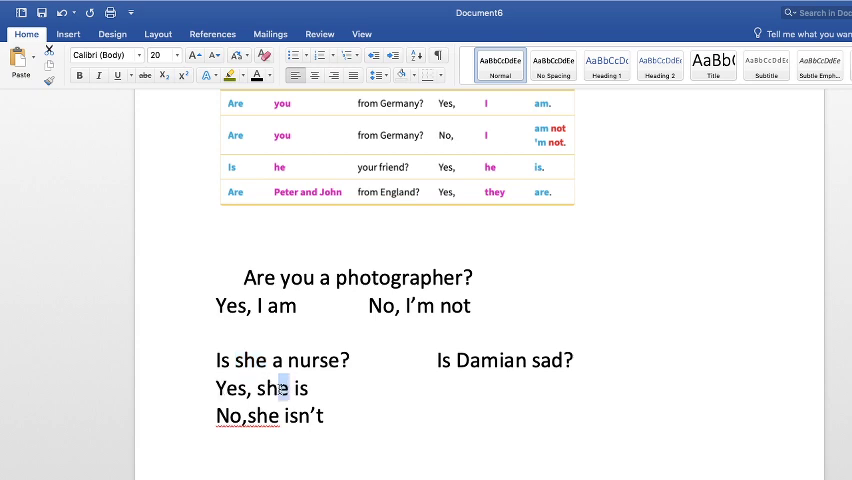
double_click(272, 388)
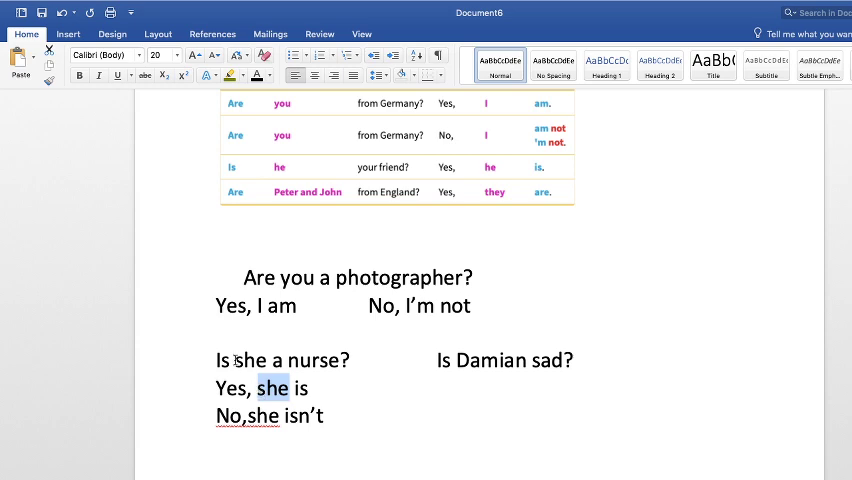
double_click(252, 360)
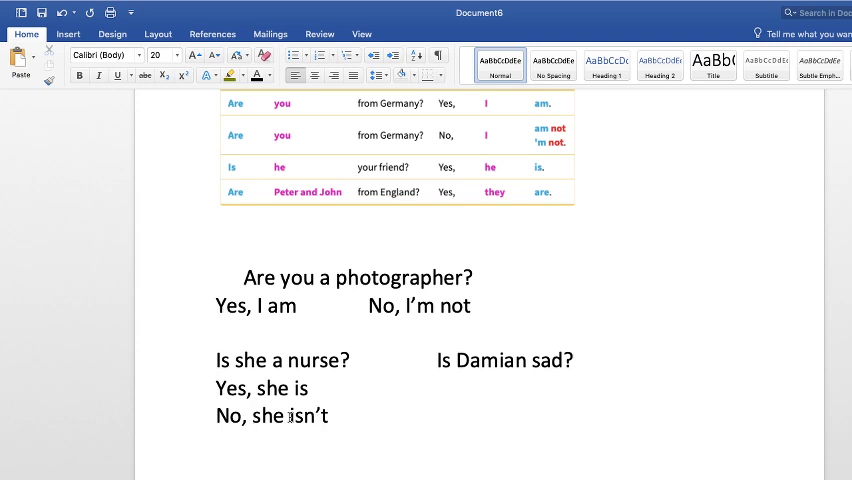
Replace 'isn't' so the negative answer reads 'No, she's not'
double_click(308, 416)
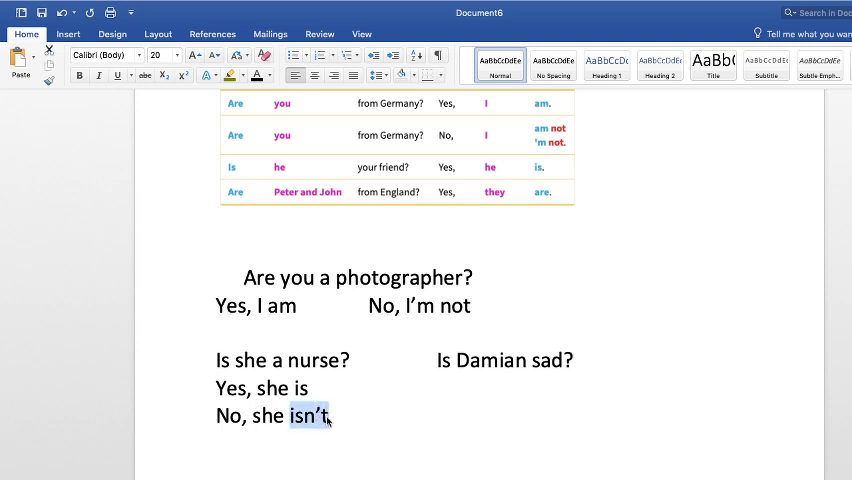
key("backspace")
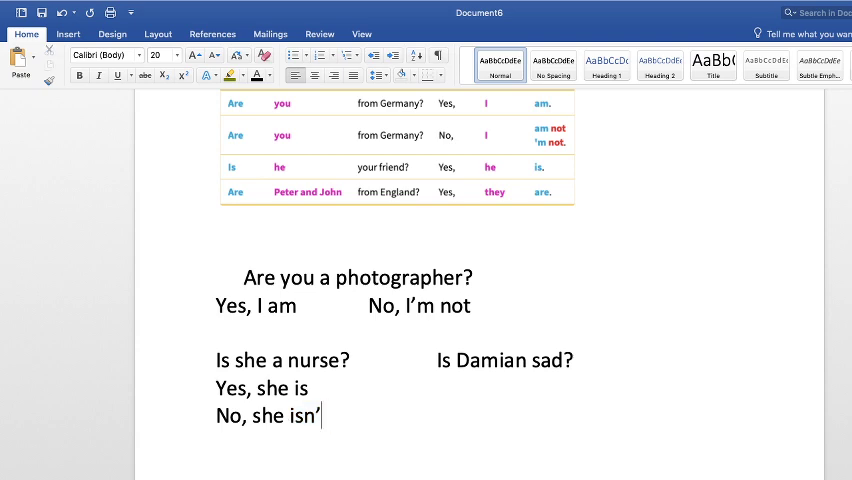
key("backspace")
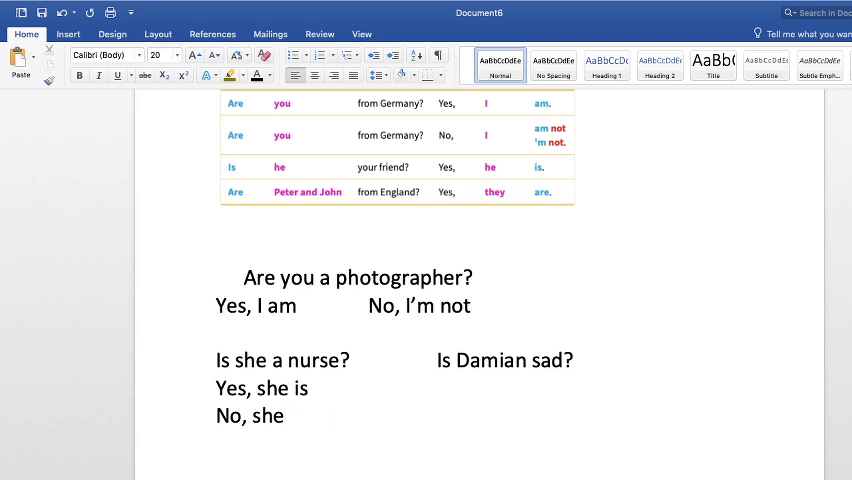
type("'s")
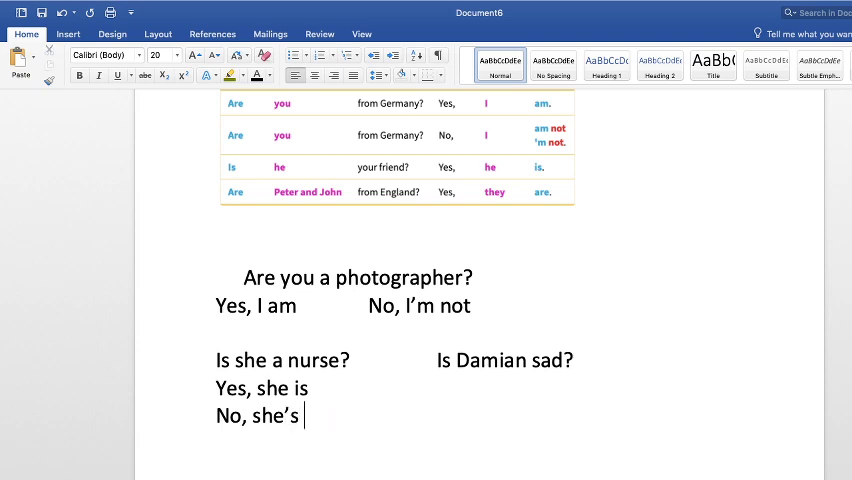
type("not")
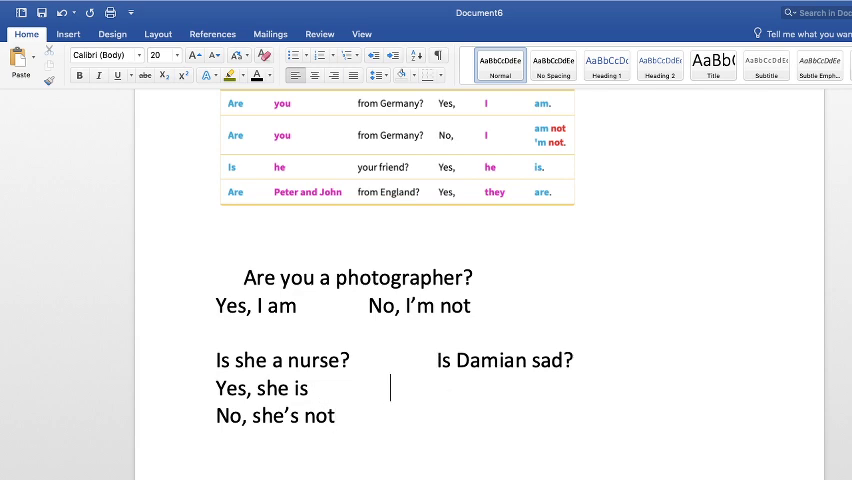
Type the affirmative answer 'Yes, he is' under 'Is Damian sad?'
type("Ye")
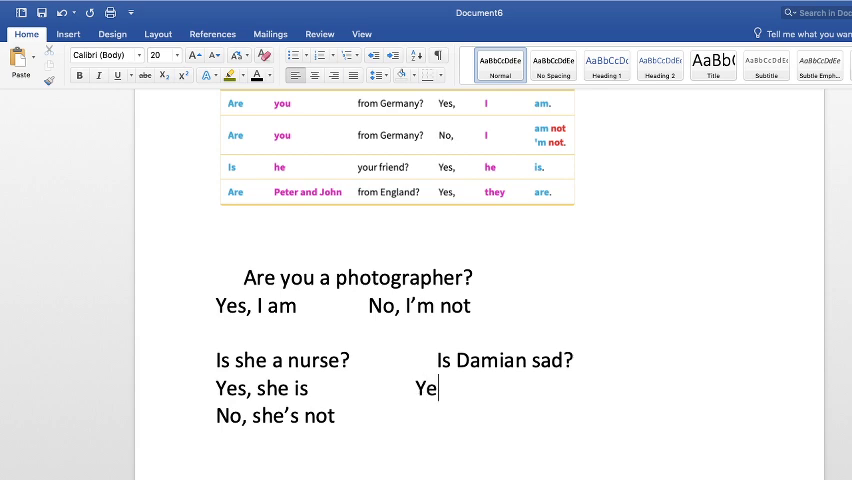
type("s,")
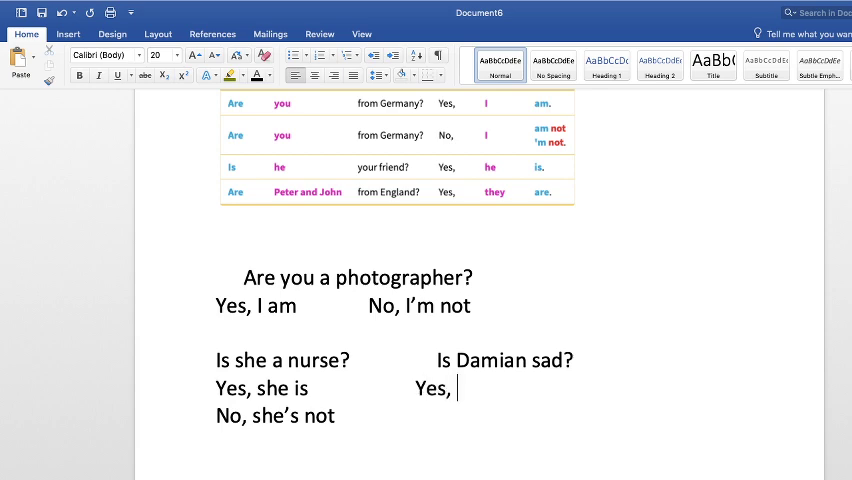
type("he is")
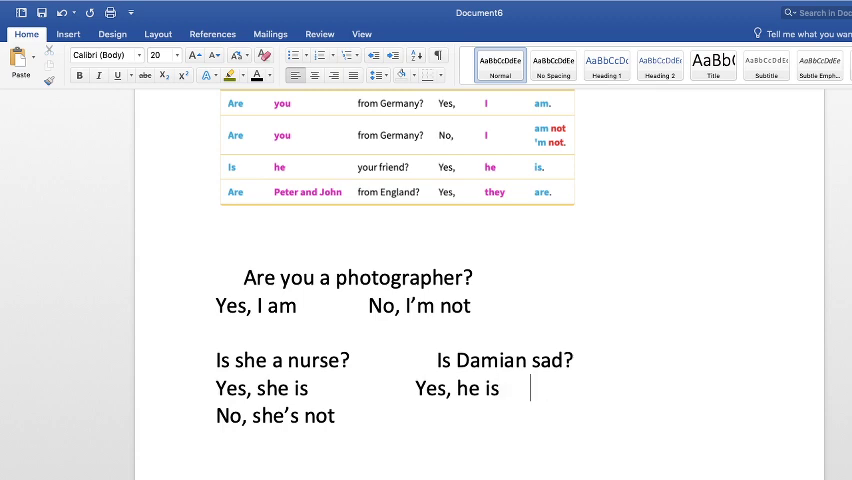
Type the negative answer 'No, he's not / he isn't'
type("No")
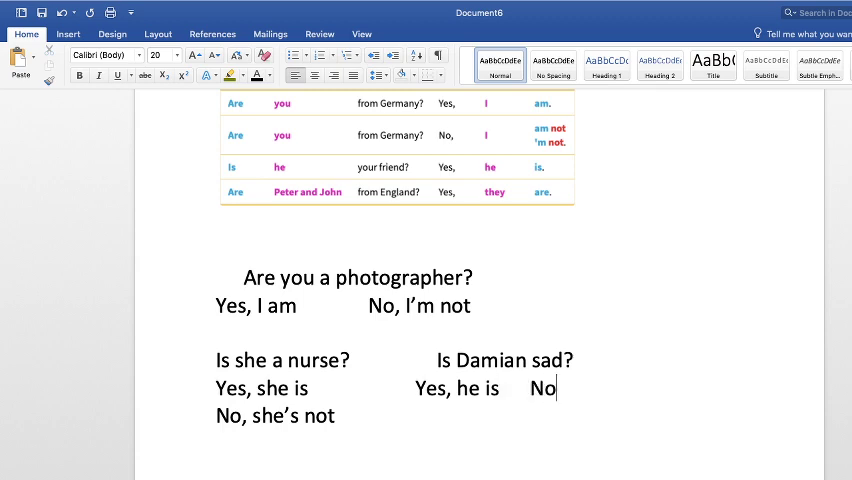
type(", he")
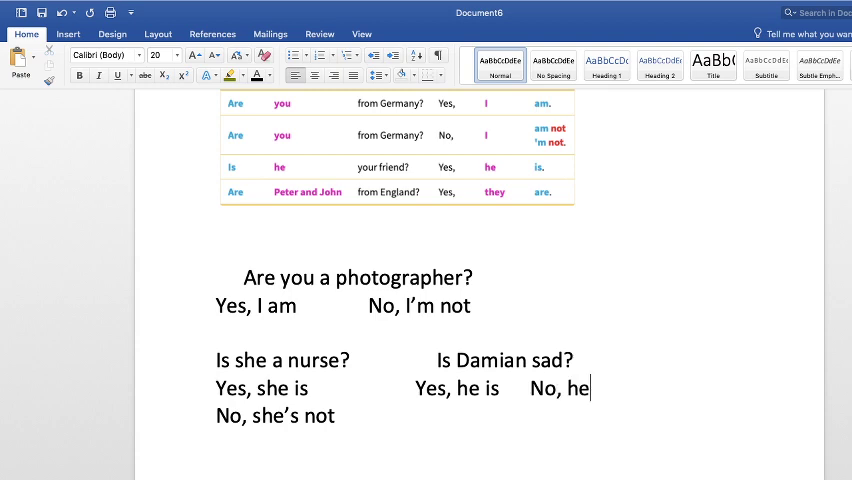
type("'s")
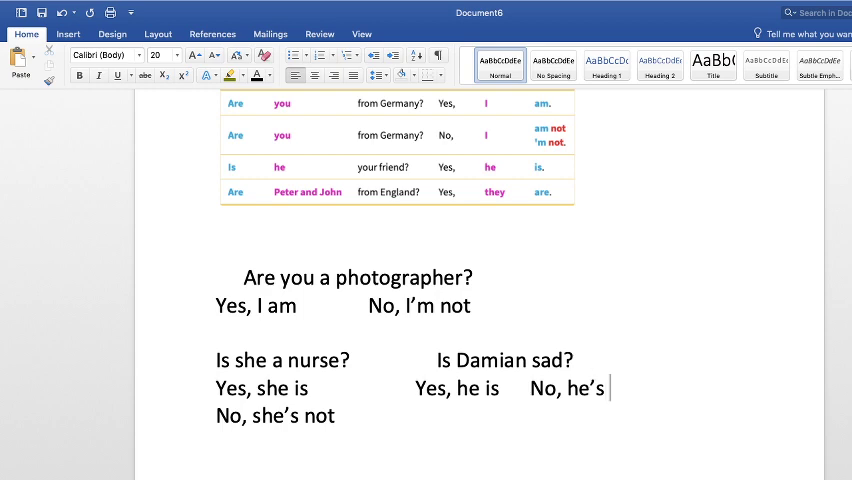
type("not")
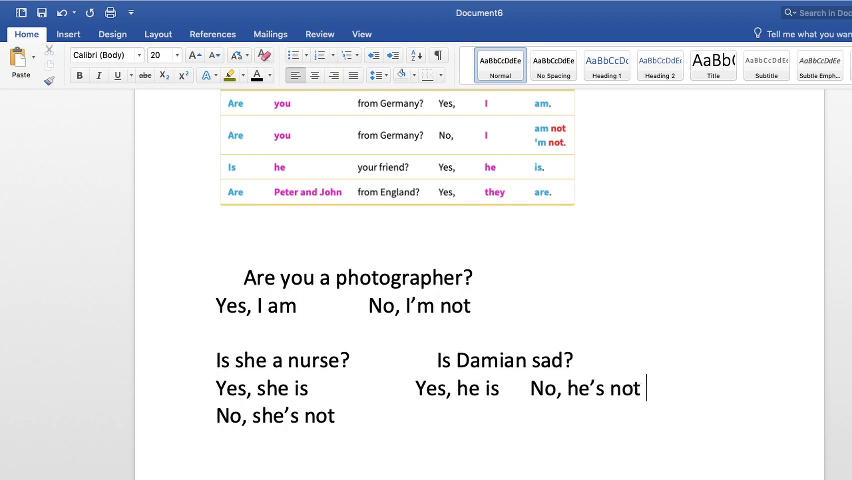
type("/")
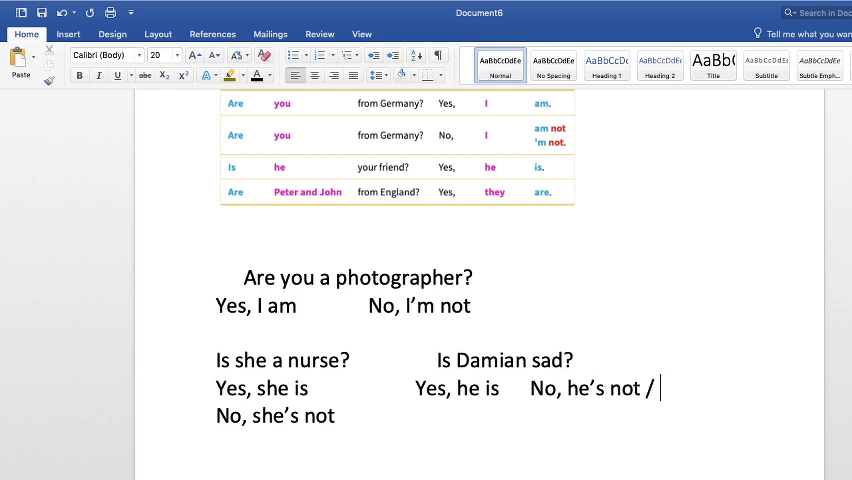
type("he isn")
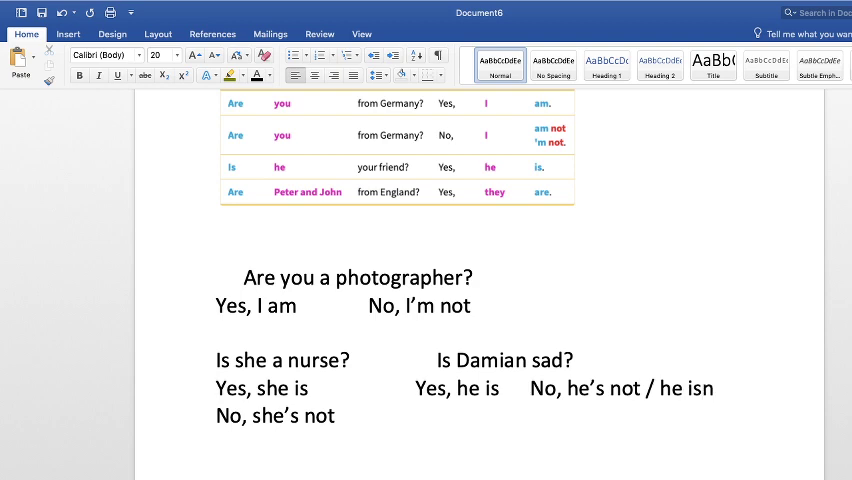
type("'t")
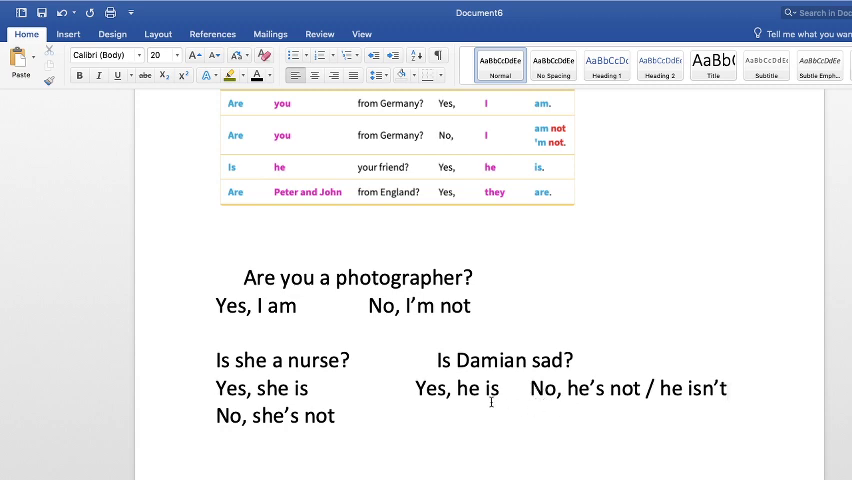
left_click(728, 388)
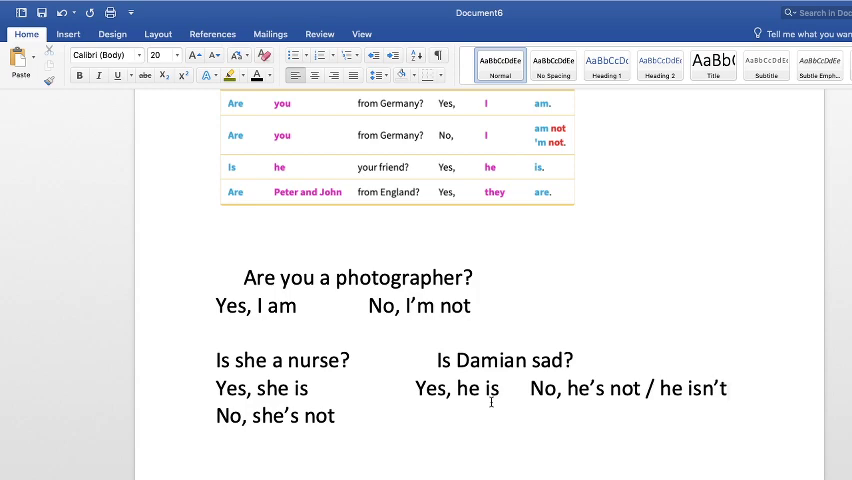
scroll("up", 3)
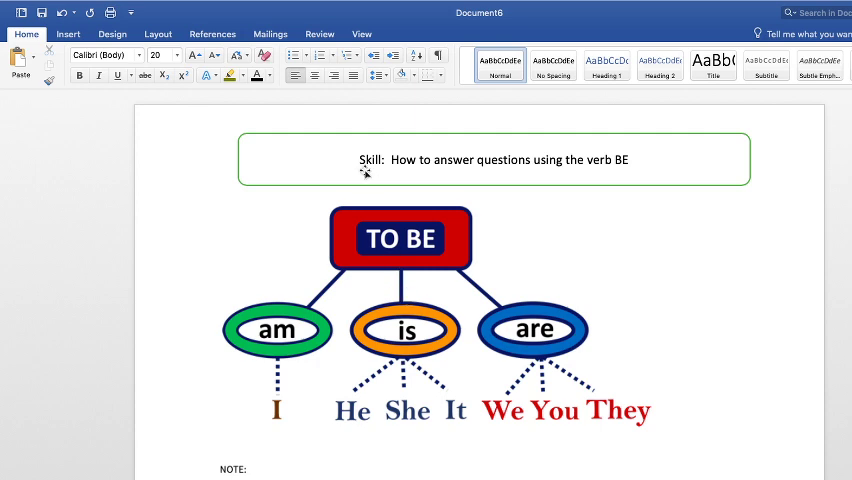
mouse_move(312, 260)
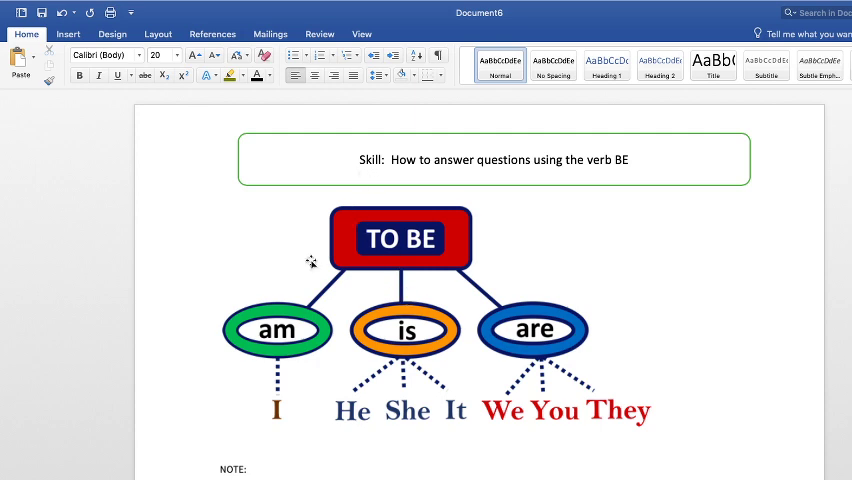
scroll("down", 3)
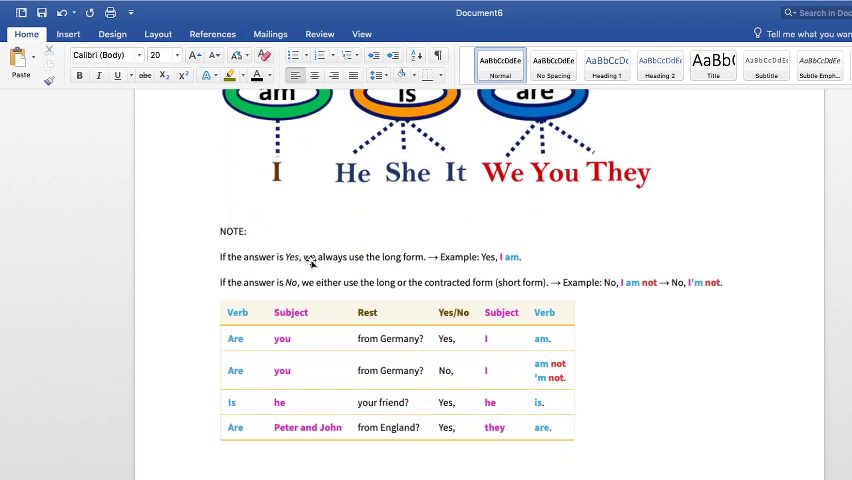
mouse_move(250, 308)
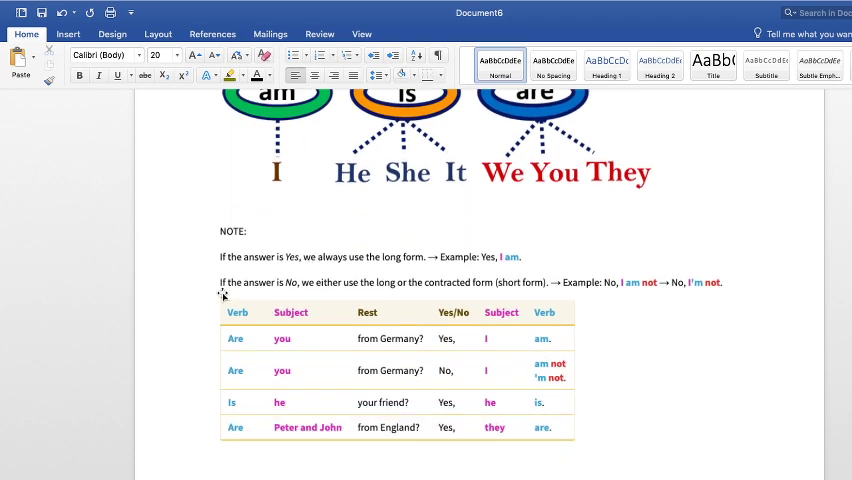
mouse_move(264, 348)
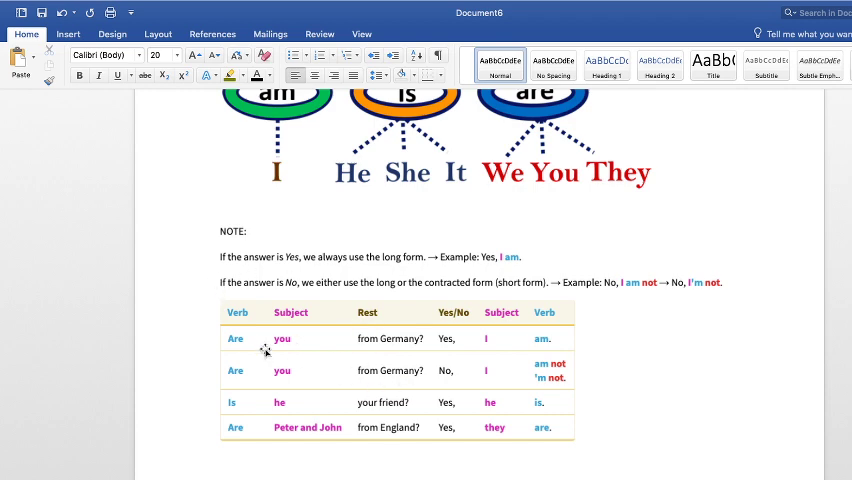
scroll("up", 3)
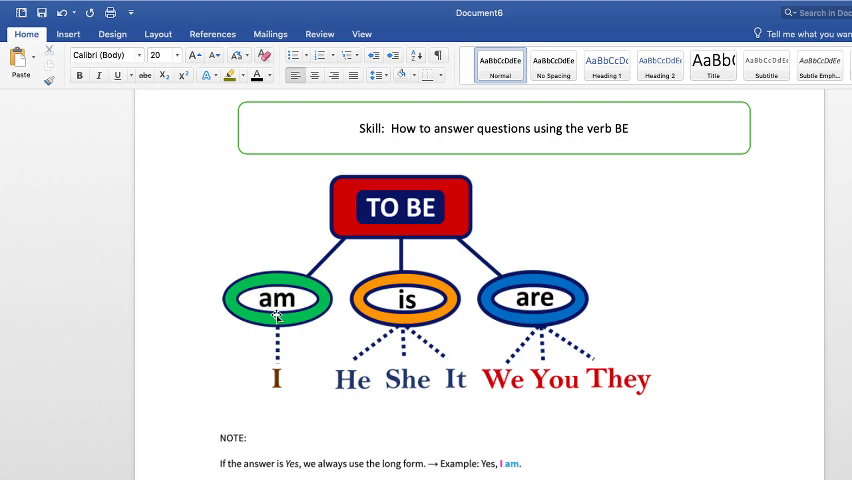
mouse_move(548, 310)
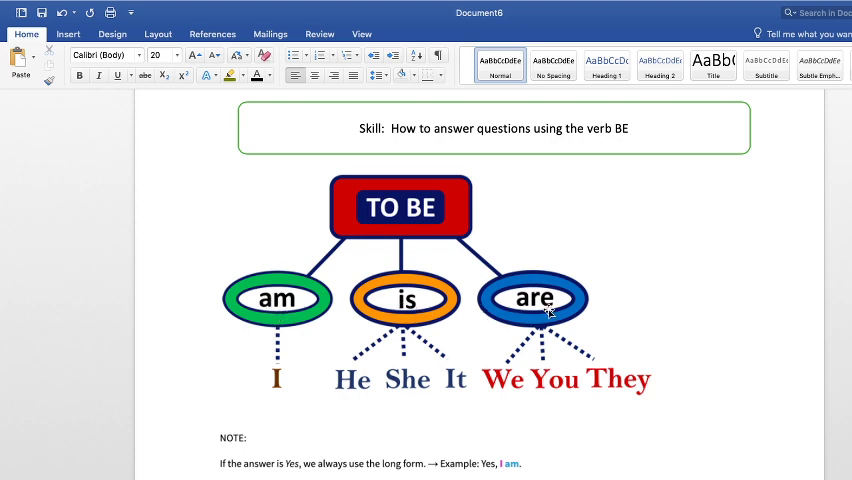
mouse_move(578, 280)
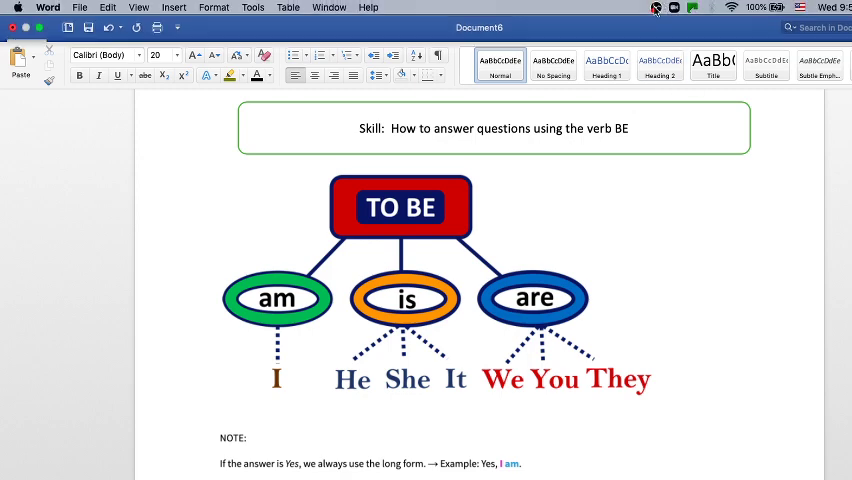
left_click(656, 8)
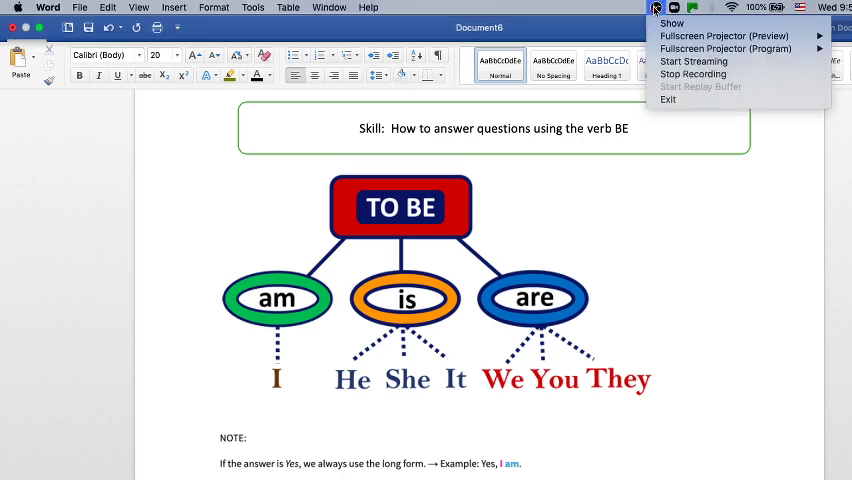